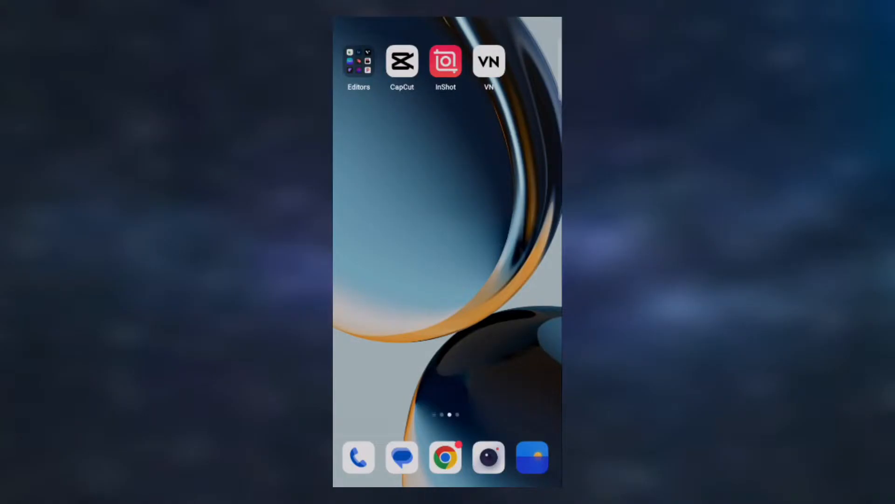
Step: Launch VN Video Editor from the home screen
click(402, 62)
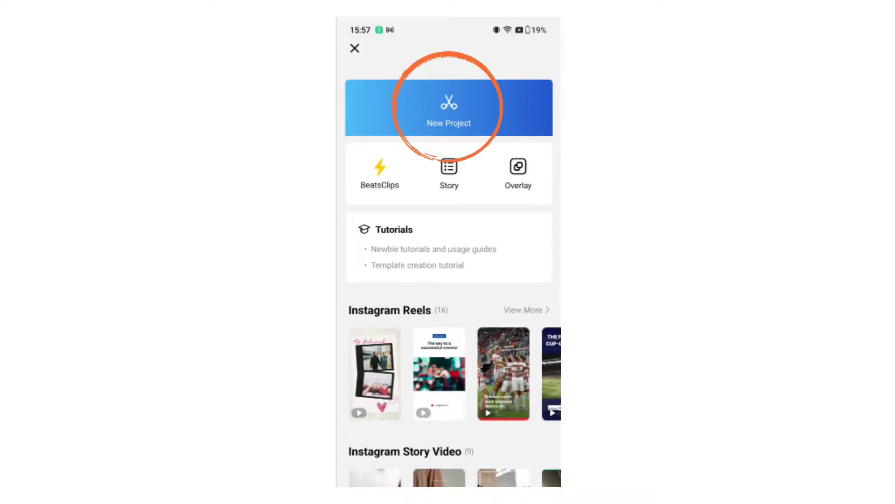
Step: Create a new project from the 20-second beach video clip
click(449, 107)
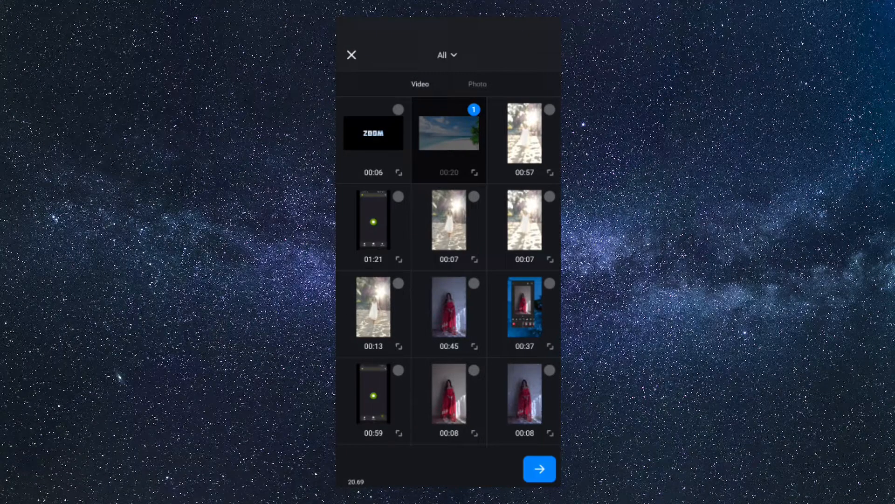
click(448, 131)
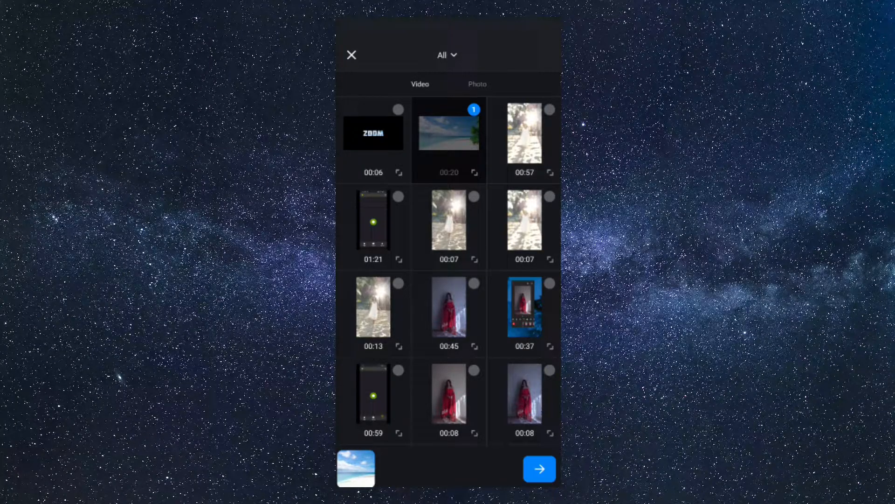
click(537, 468)
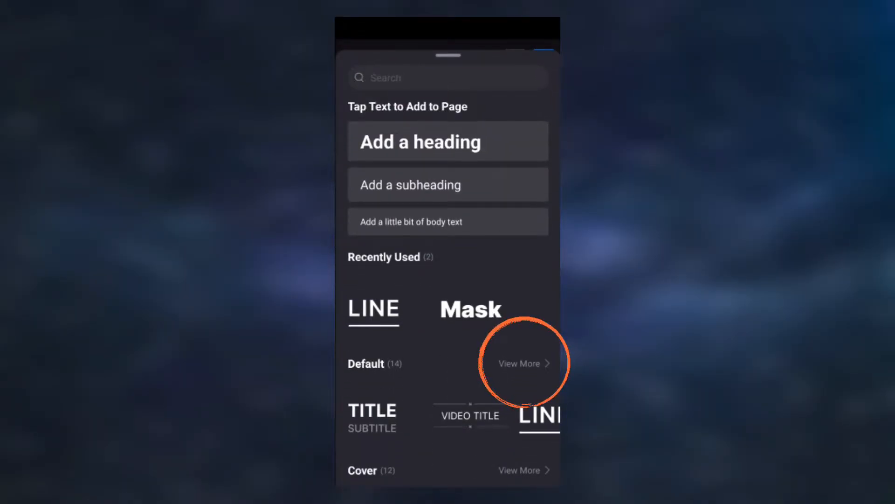
Step: Show all Default text styles to add an 'Input Title' placeholder
click(521, 363)
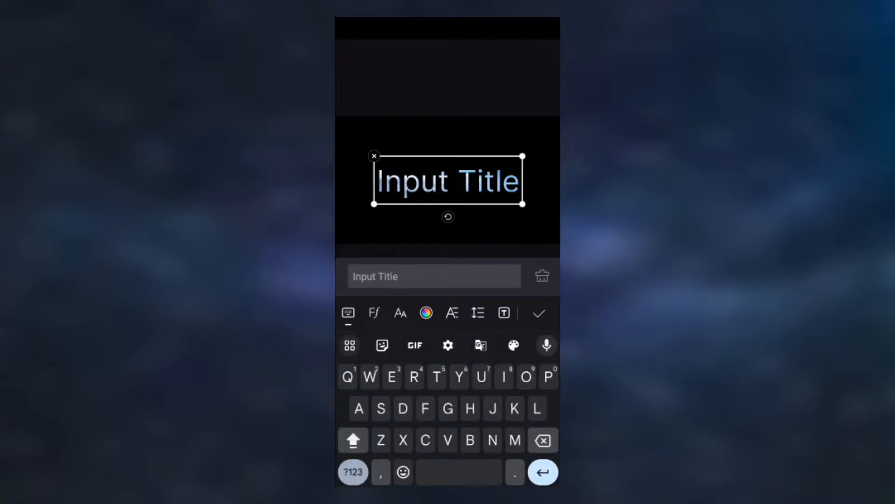
Step: Change the title text to 'ZOOM' in the bold Molot font and confirm
text(ZOOM)
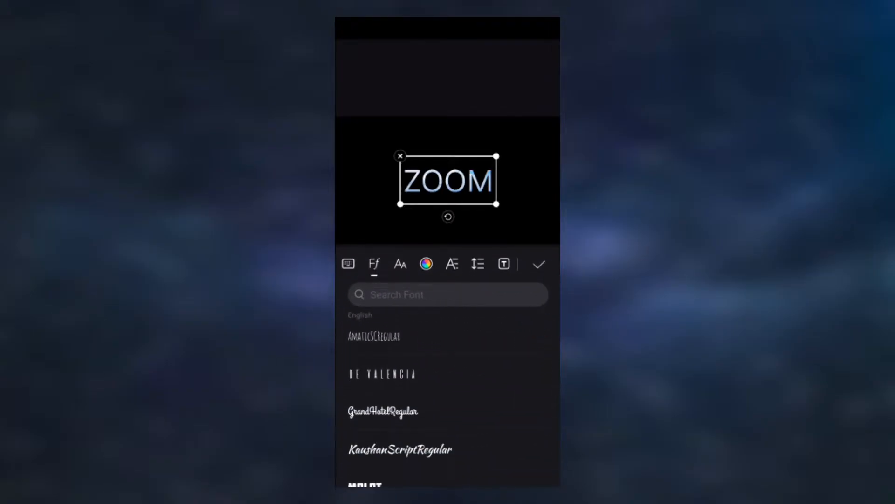
click(366, 404)
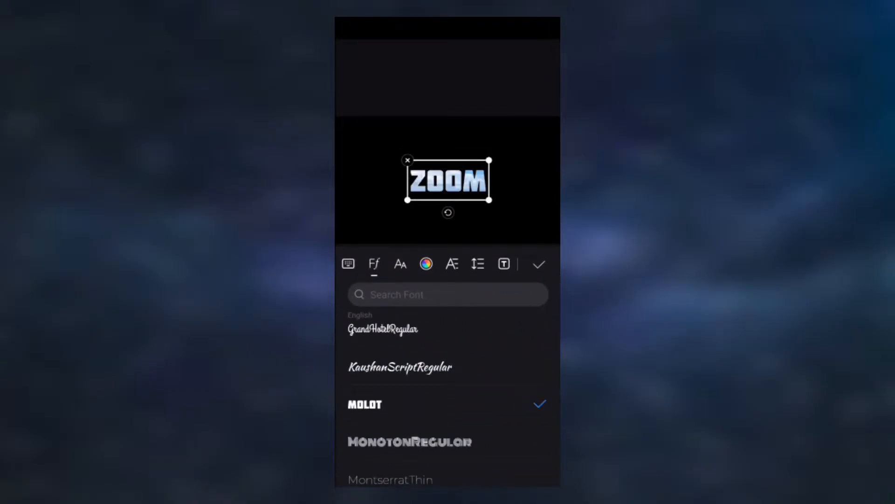
click(538, 263)
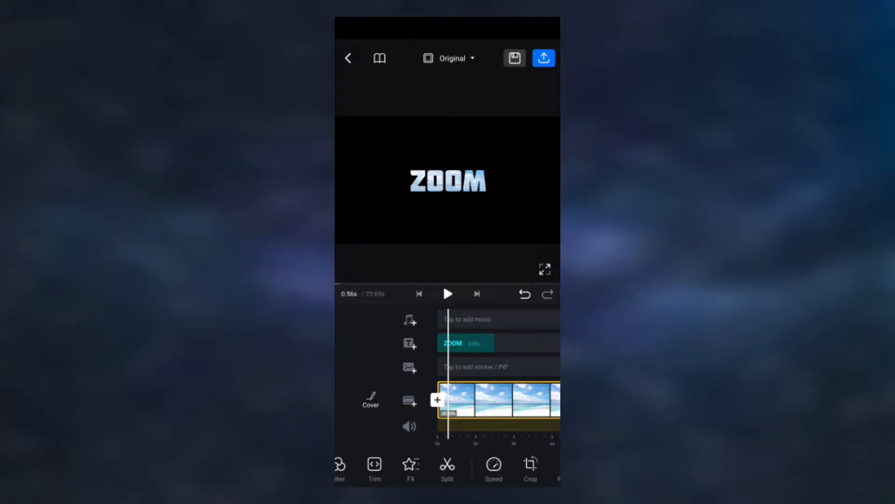
Step: Select the ZOOM text clip and add scaling keyframes at its start and end
click(464, 343)
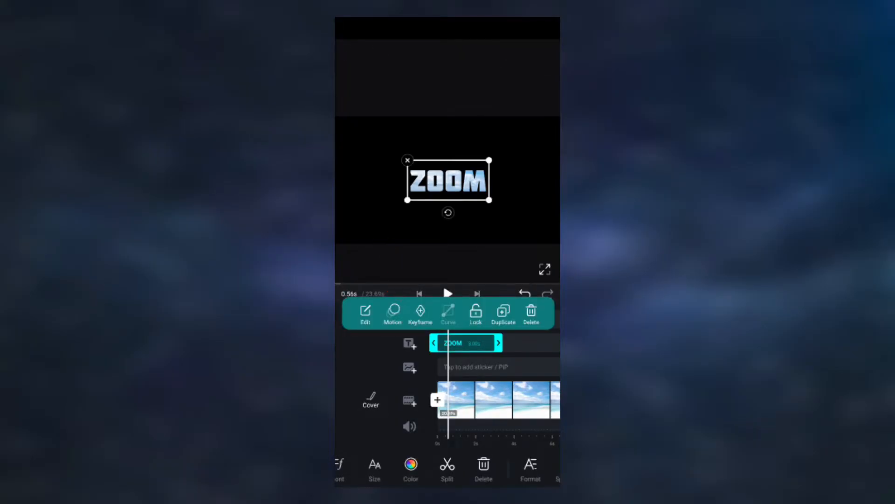
click(420, 313)
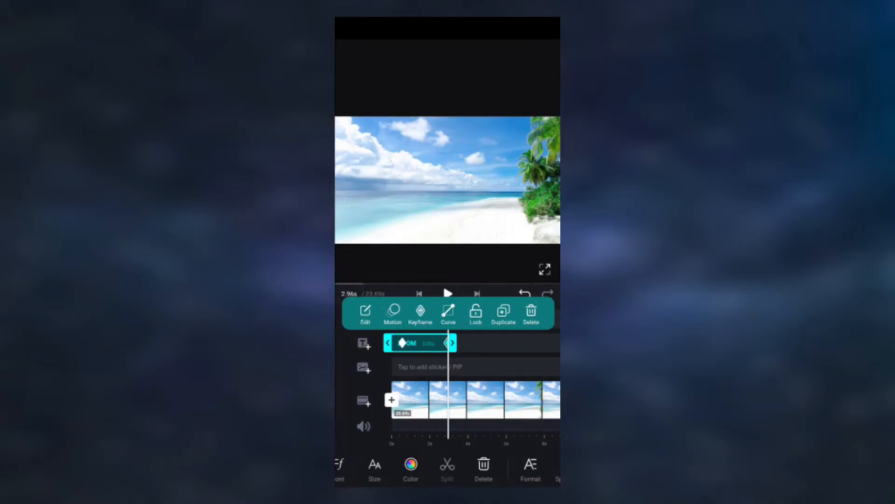
Step: Ease the ZOOM keyframe motion with the CubicIn curve
click(448, 312)
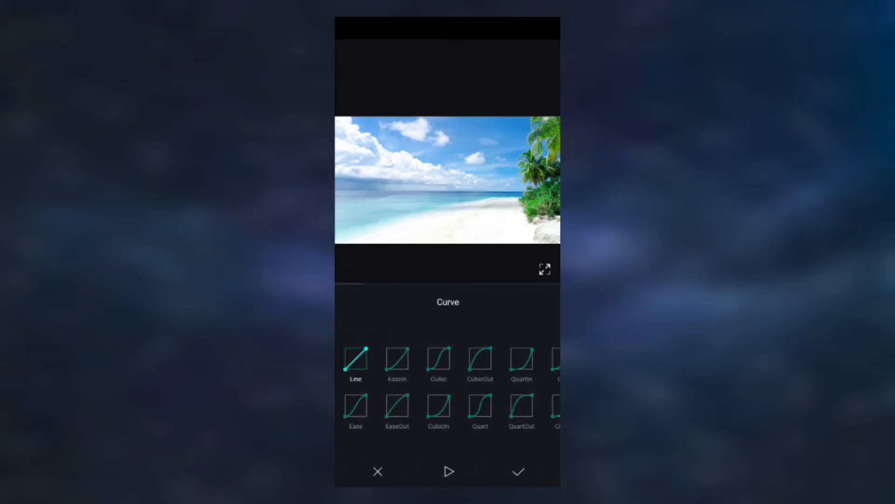
click(438, 408)
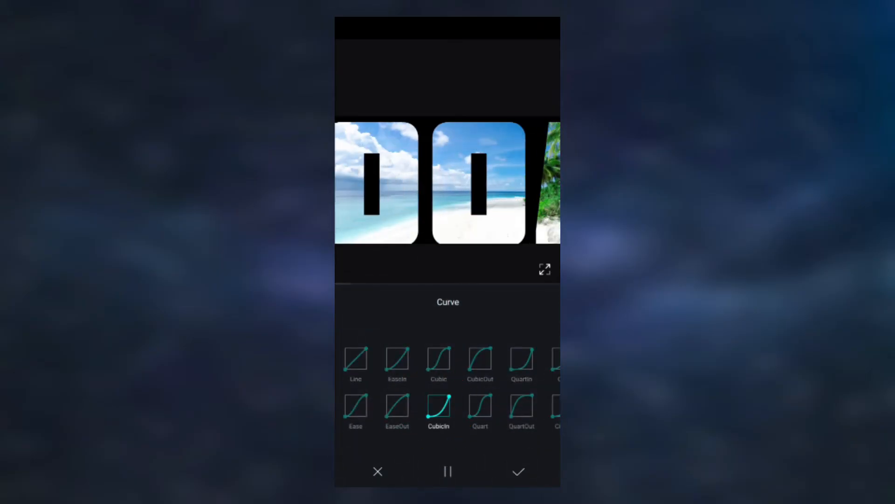
click(518, 471)
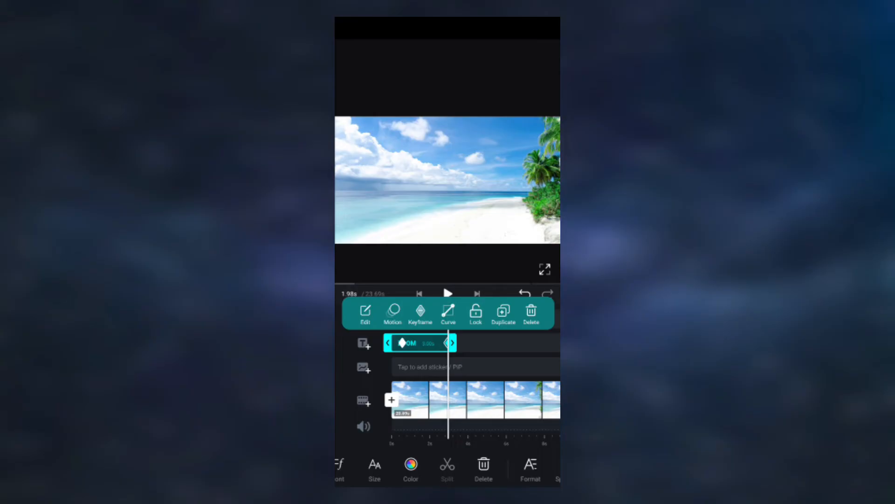